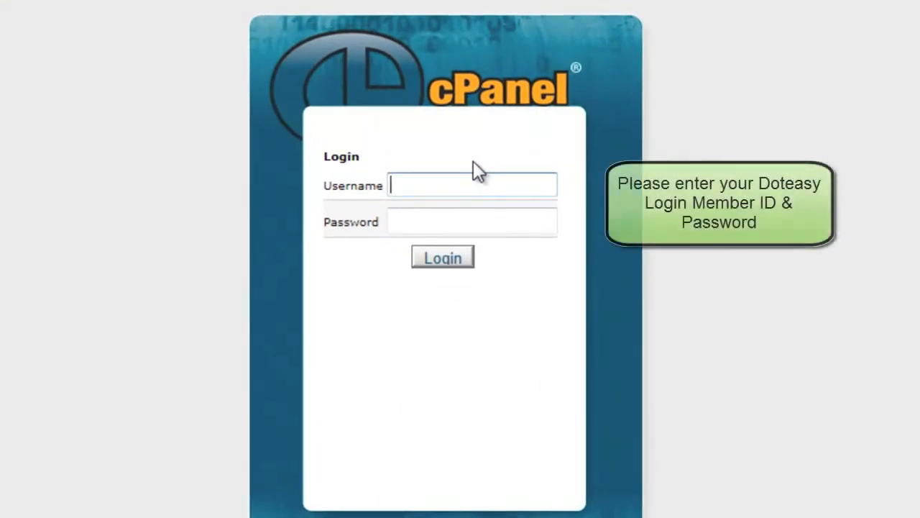
Enter the hosting username 'sampledo' and password on the cPanel login form.
{"action": "type", "text": "sampledo"}
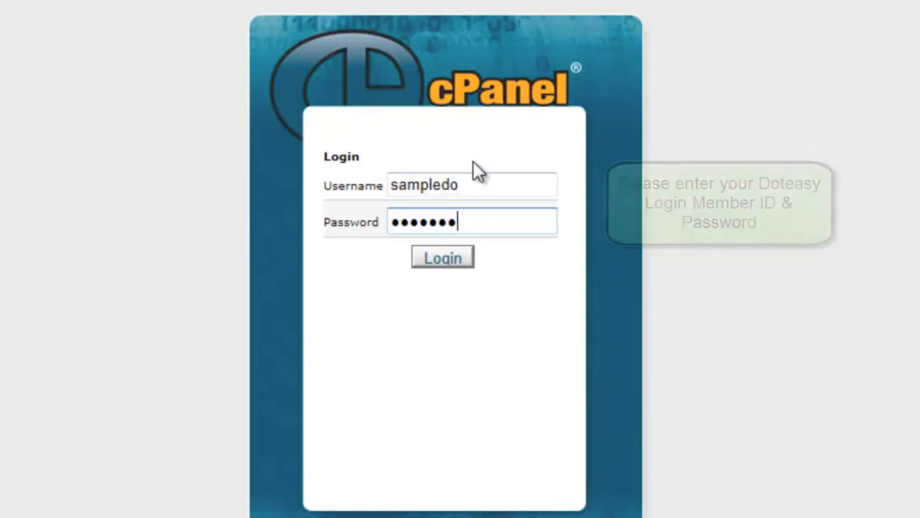
Sign in to cPanel and reach the WordPress overview in Fantastico De Luxe.
{"action": "left_click", "coordinate": [443, 257]}
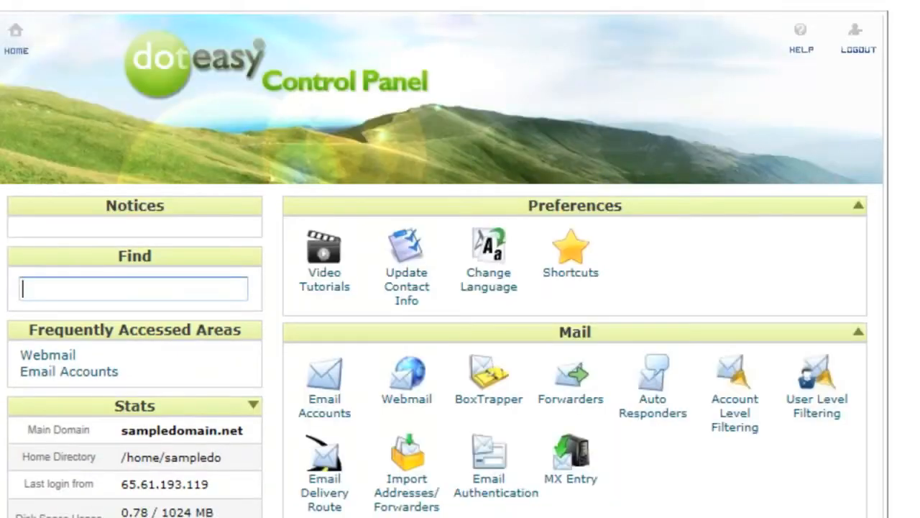
{"action": "scroll", "scroll_direction": "down", "scroll_amount": 3}
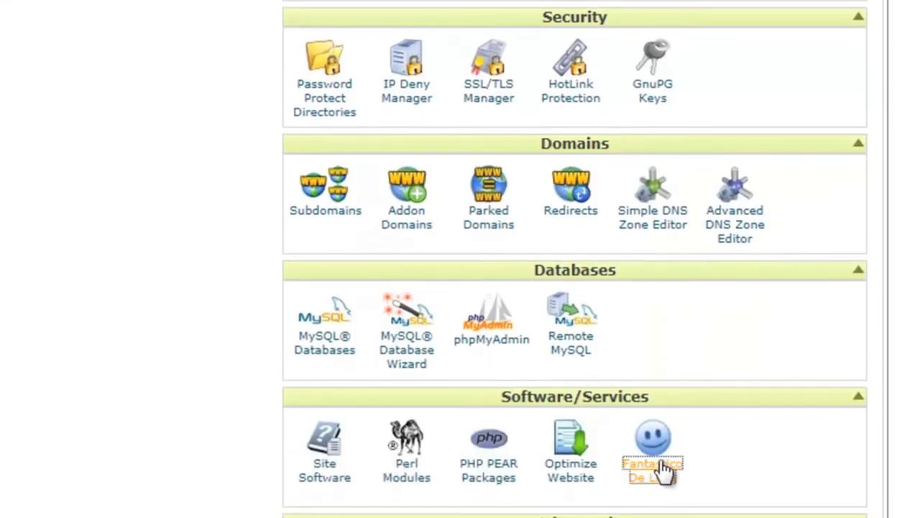
{"action": "left_click", "coordinate": [652, 449]}
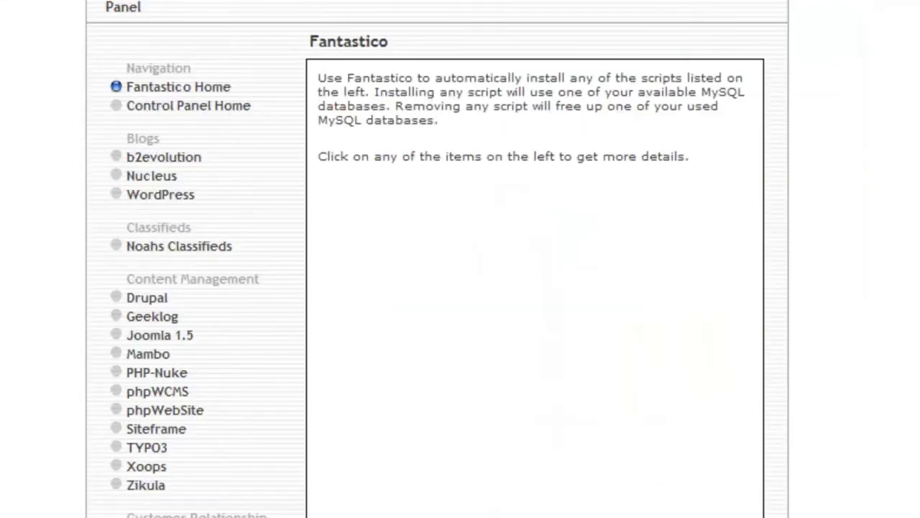
{"action": "mouse_move", "coordinate": [120, 209]}
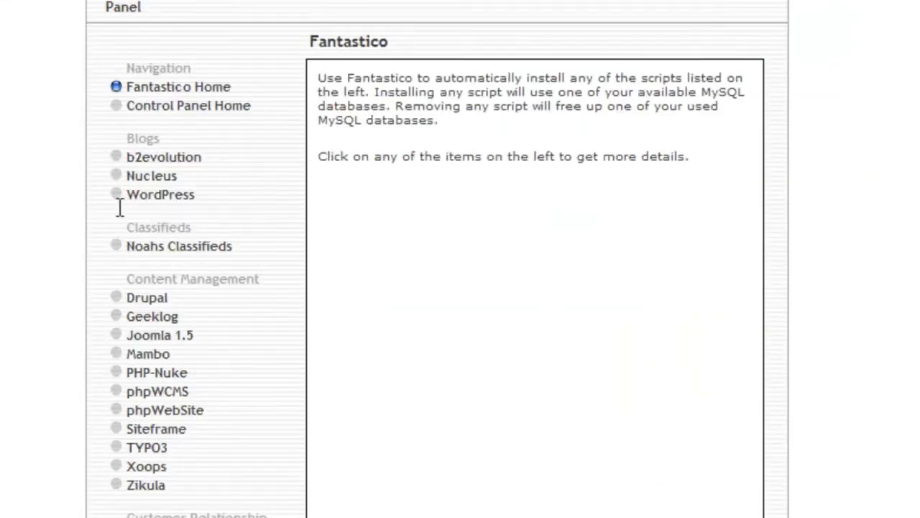
{"action": "mouse_move", "coordinate": [160, 194]}
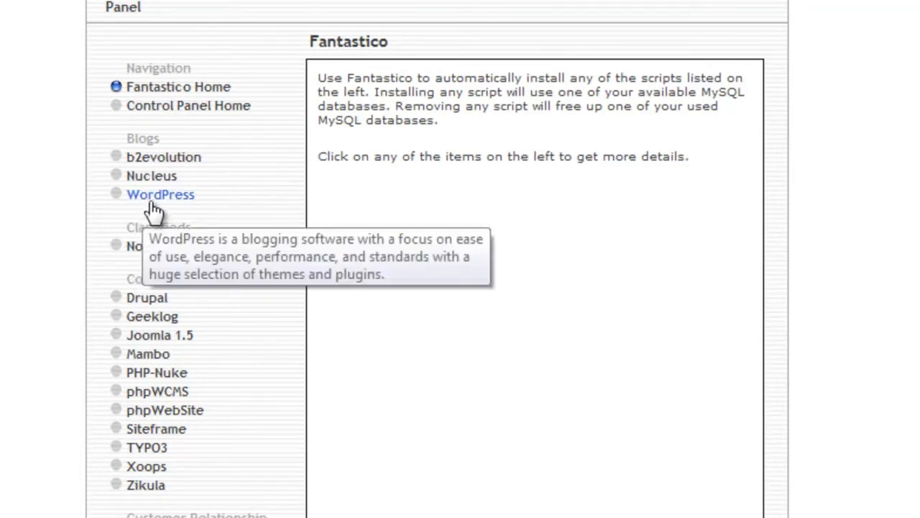
{"action": "left_click", "coordinate": [161, 194]}
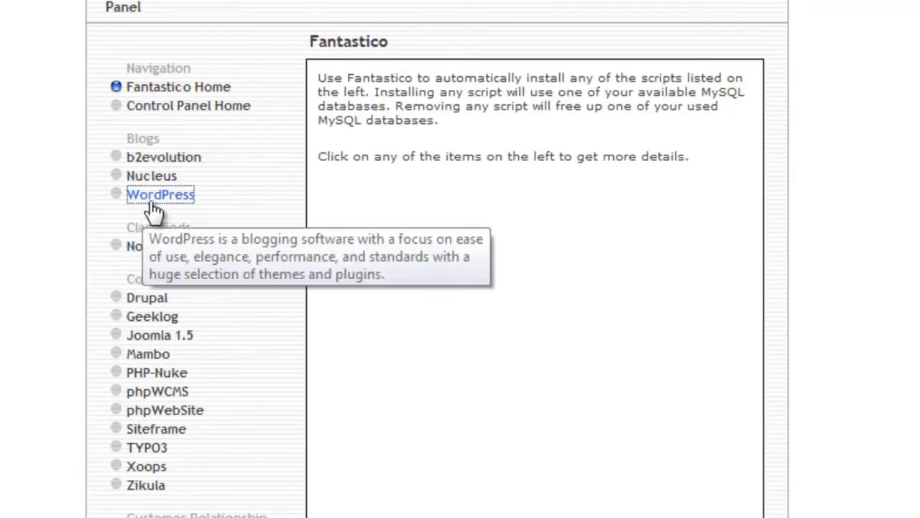
{"action": "left_click", "coordinate": [161, 194]}
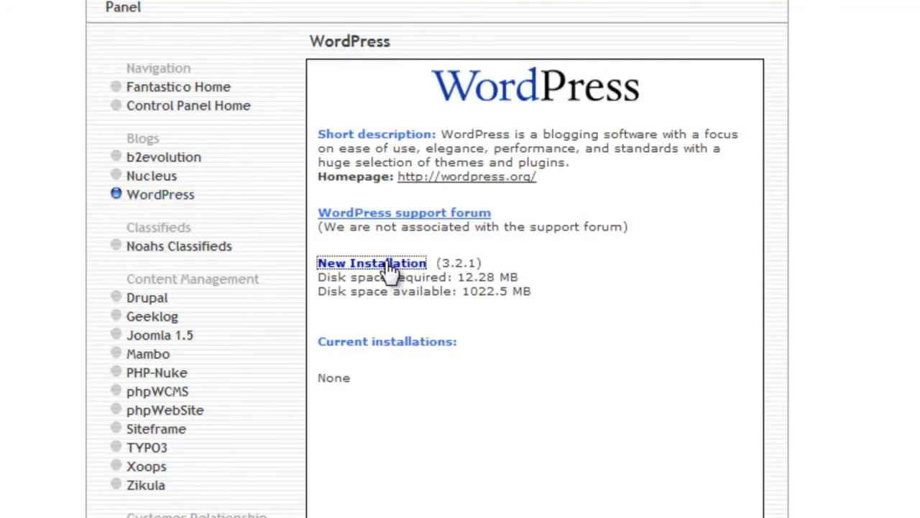
Fill a new root install with admin username 'admin', password, e-mail and site name, then submit it.
{"action": "left_click", "coordinate": [371, 263]}
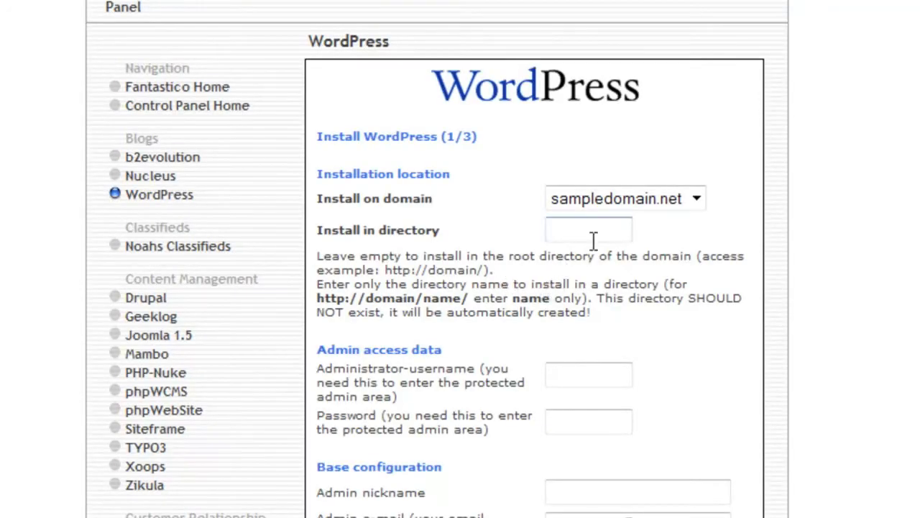
{"action": "left_click_drag", "start_coordinate": [317, 255], "coordinate": [496, 270]}
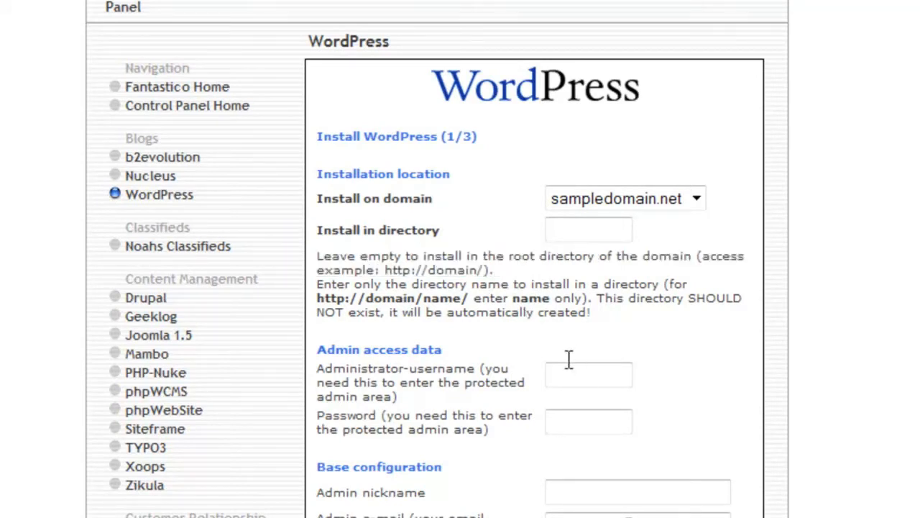
{"action": "type", "text": "admin"}
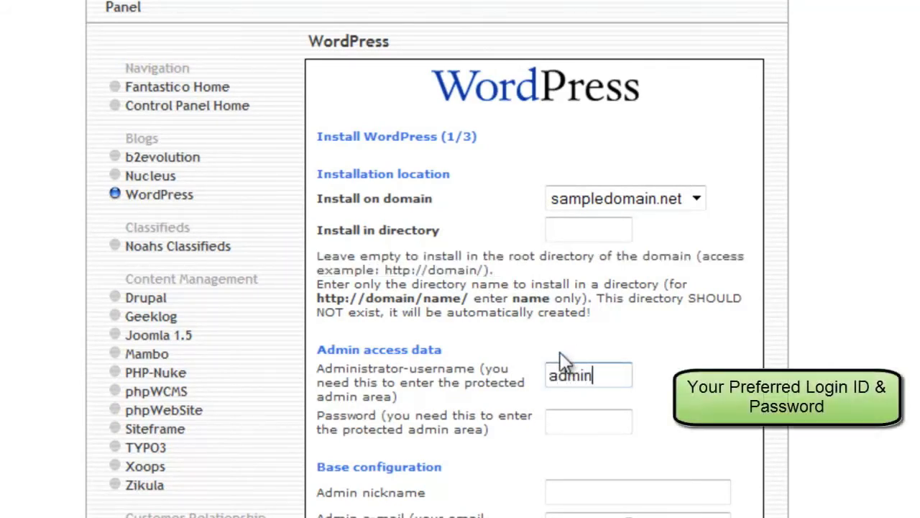
{"action": "left_click", "coordinate": [589, 421]}
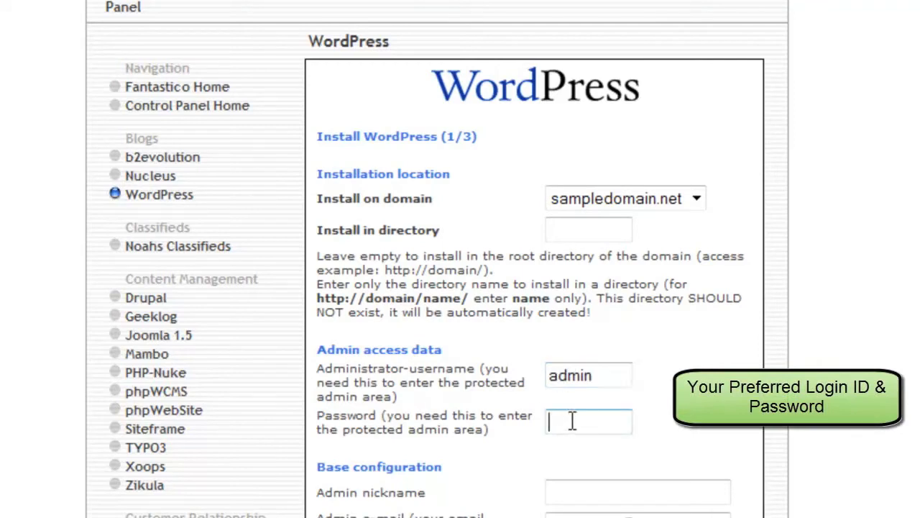
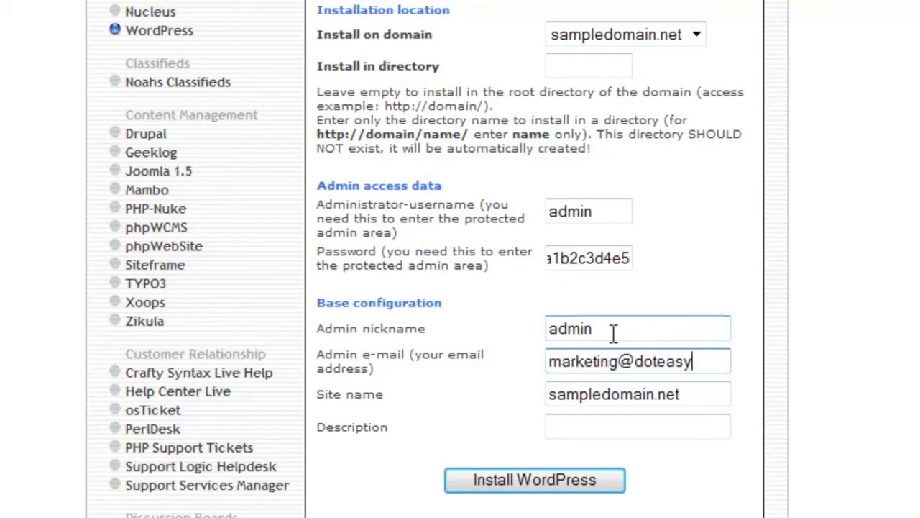
{"action": "type", "text": ".com"}
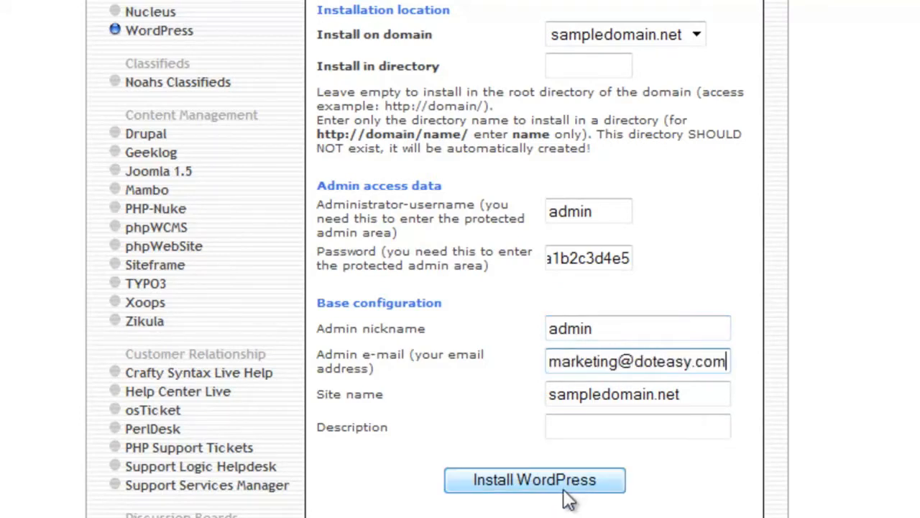
{"action": "left_click", "coordinate": [535, 480]}
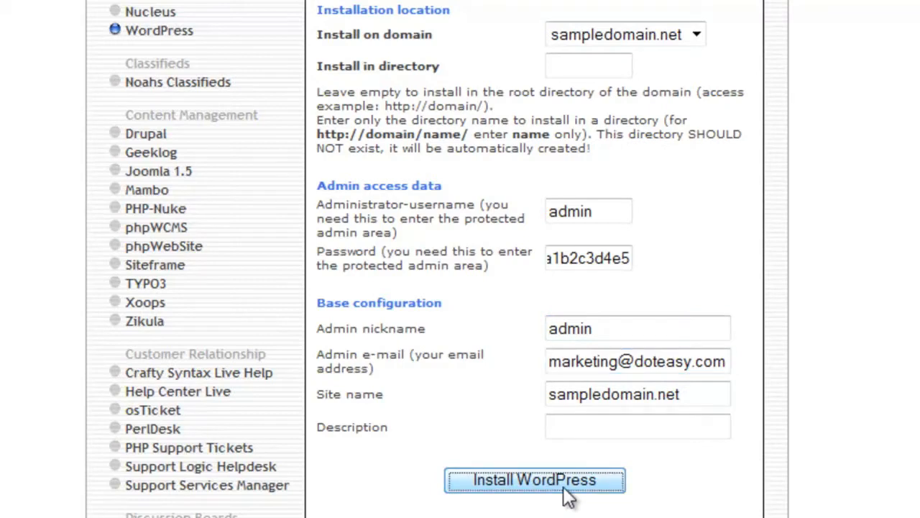
Finish the installation to reach the step 3 confirmation with admin login details.
{"action": "left_click", "coordinate": [534, 479]}
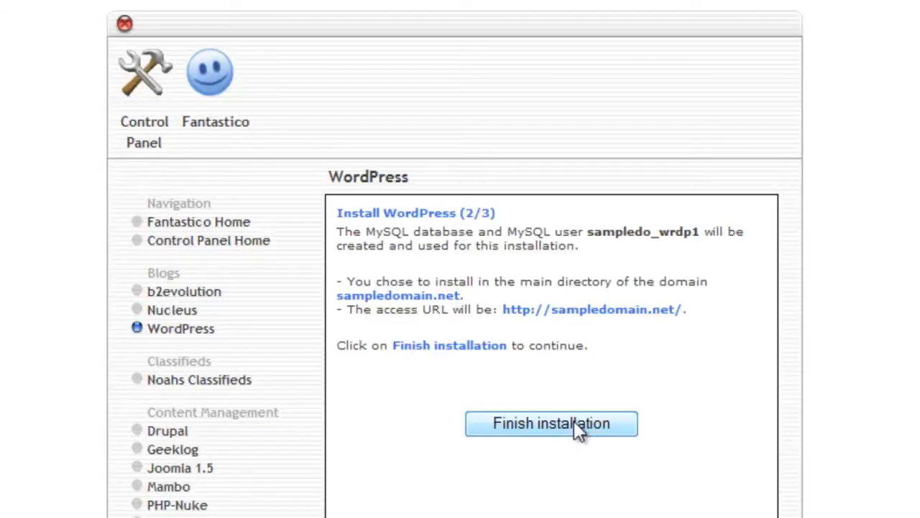
{"action": "left_click", "coordinate": [552, 423]}
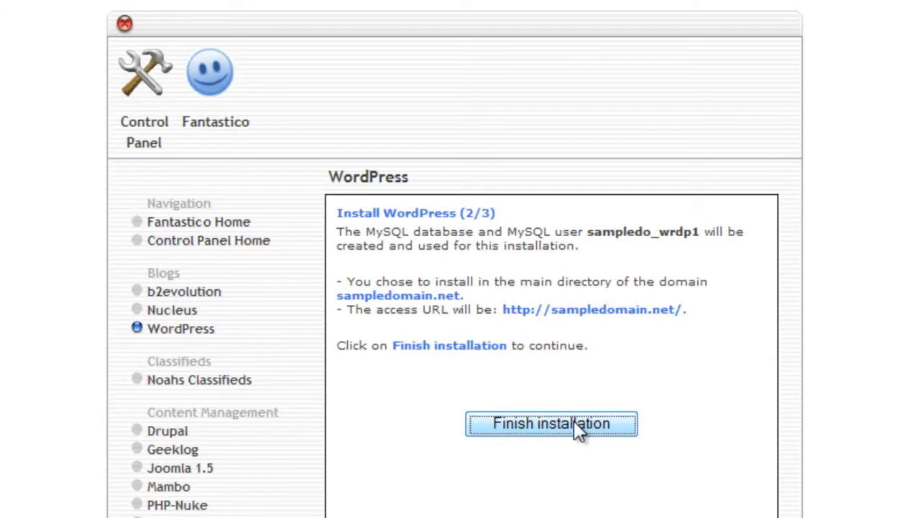
{"action": "left_click", "coordinate": [552, 424]}
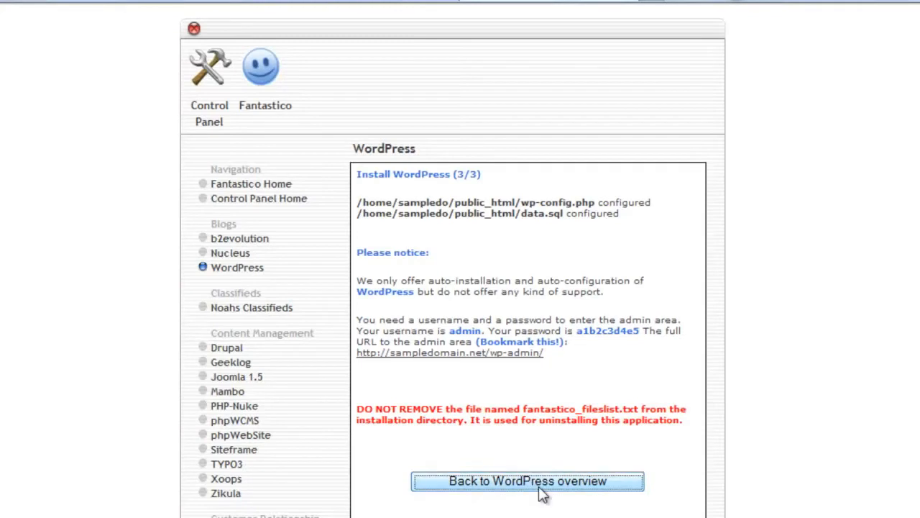
{"action": "mouse_move", "coordinate": [538, 484]}
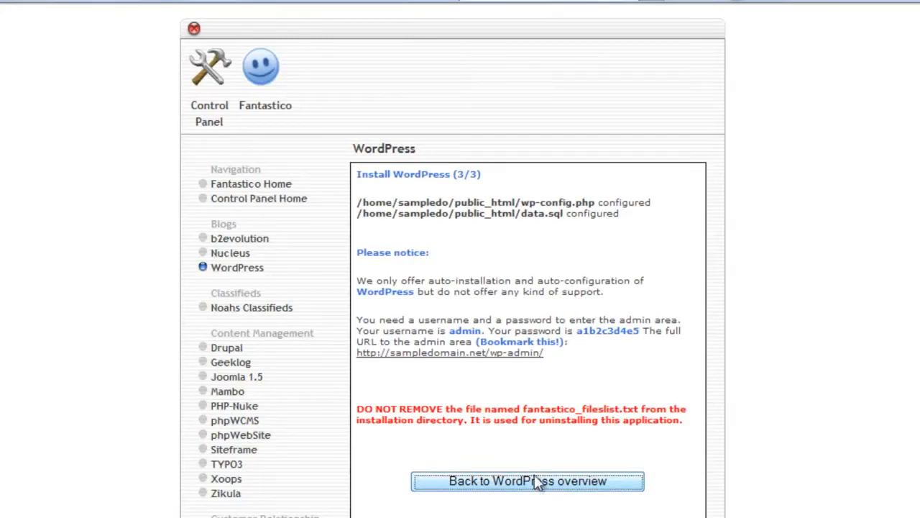
Log in at /wp-admin as 'admin' and bring up the Posts list.
{"action": "left_click", "coordinate": [527, 481]}
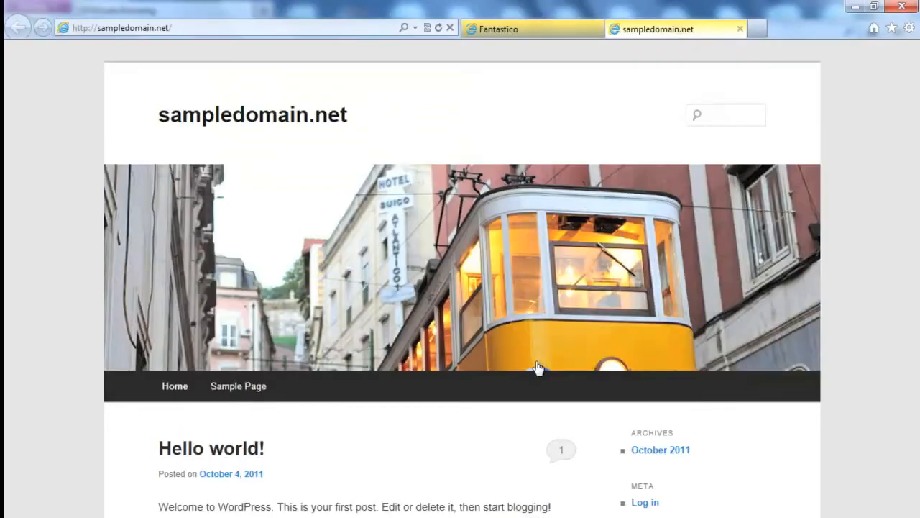
{"action": "mouse_move", "coordinate": [223, 37]}
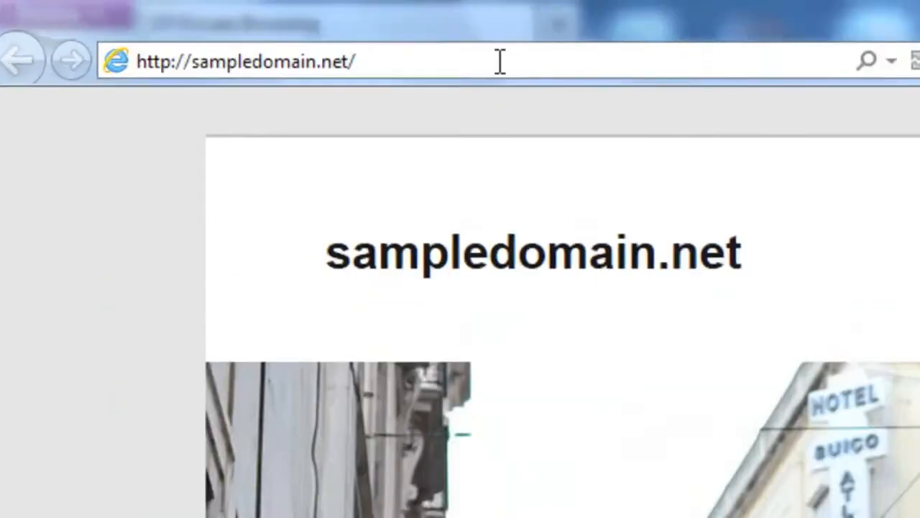
{"action": "type", "text": "/wp-admin"}
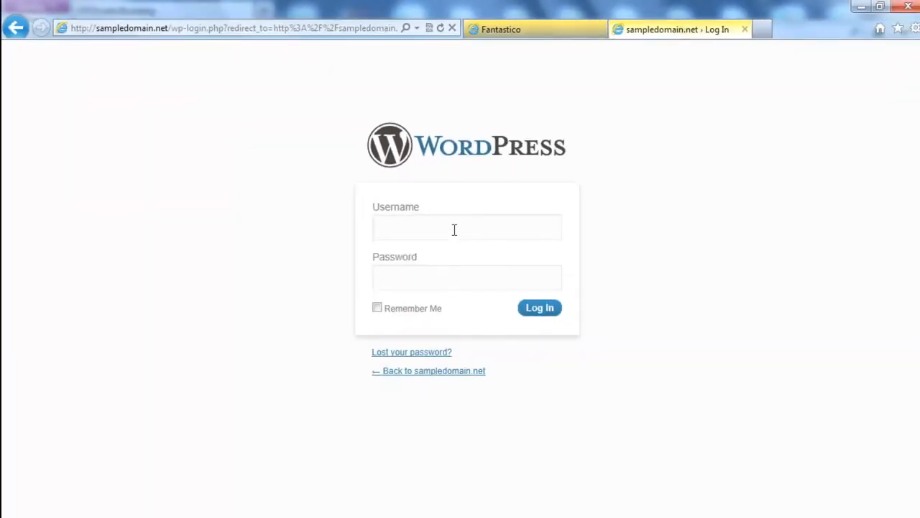
{"action": "type", "text": "admin"}
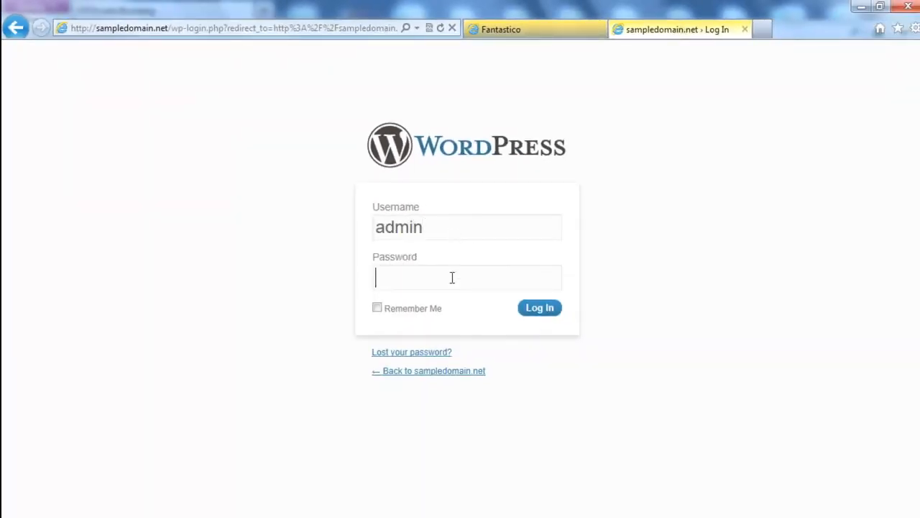
{"action": "type", "text": "password"}
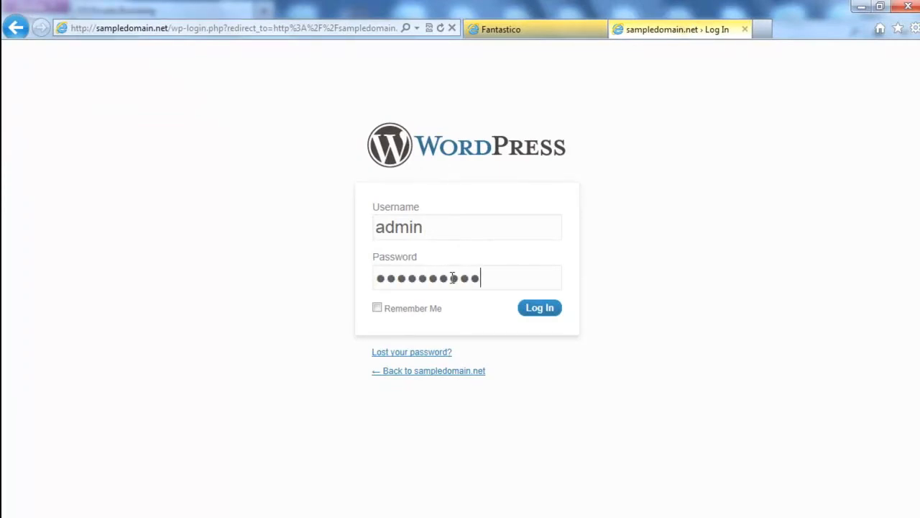
{"action": "left_click", "coordinate": [540, 308]}
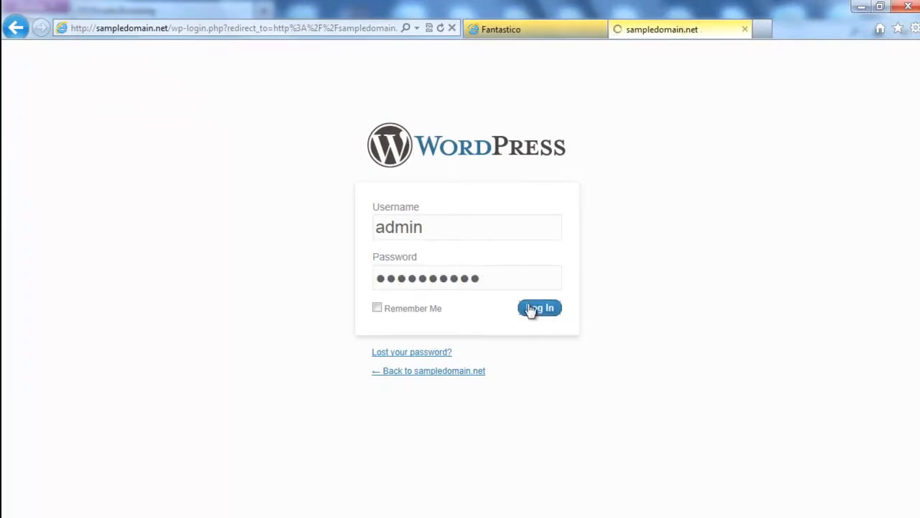
{"action": "left_click", "coordinate": [539, 308]}
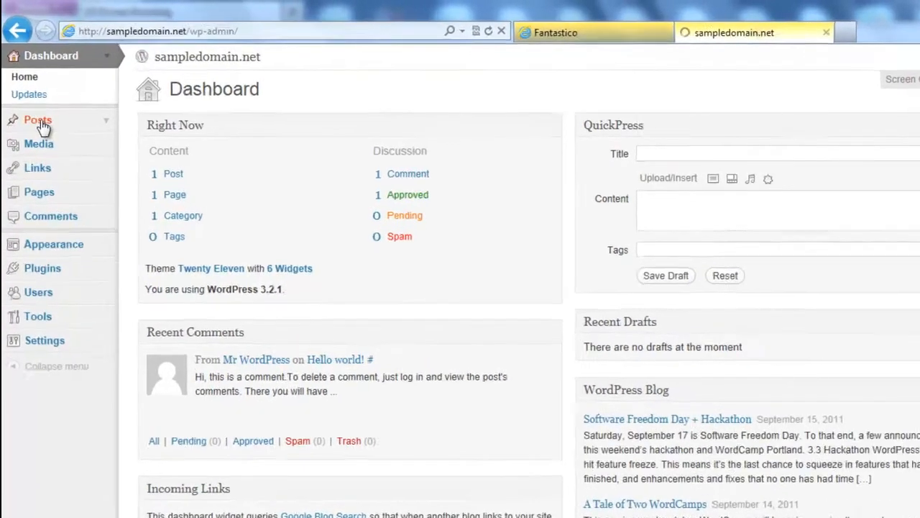
{"action": "left_click", "coordinate": [38, 121]}
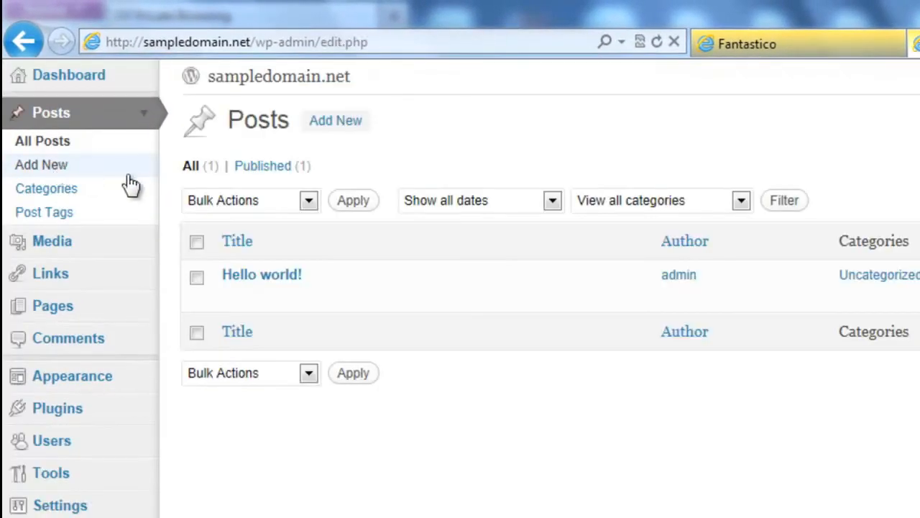
Write a post titled 'My 1st Post' with body 'Hello, this is my 1st post!!' and publish it.
{"action": "left_click", "coordinate": [41, 165]}
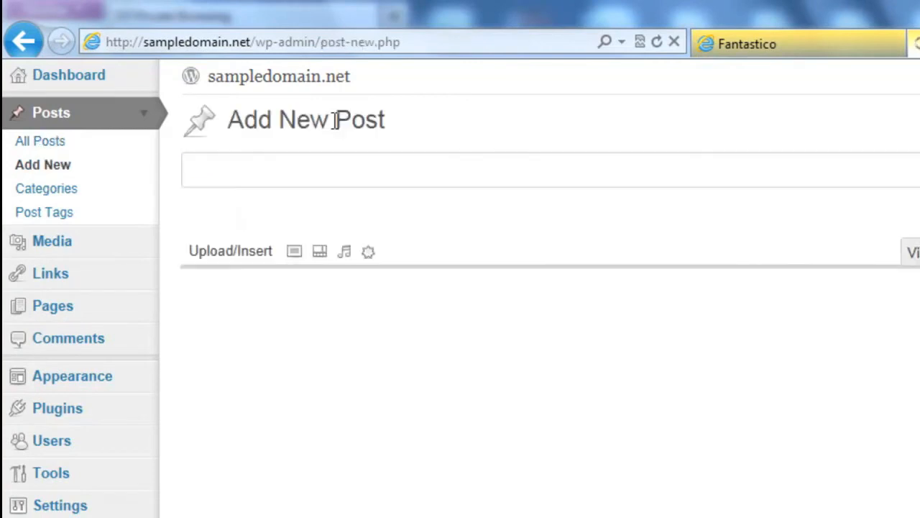
{"action": "type", "text": "M"}
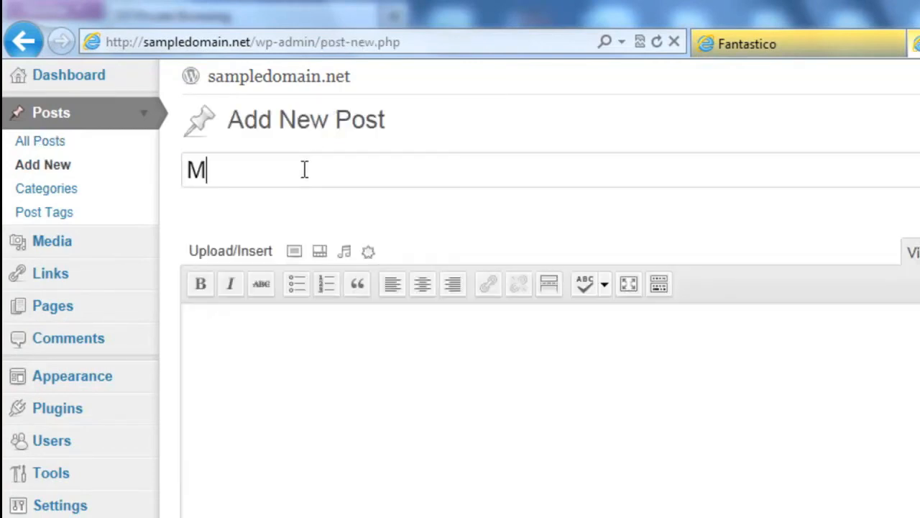
{"action": "type", "text": "y 1st"}
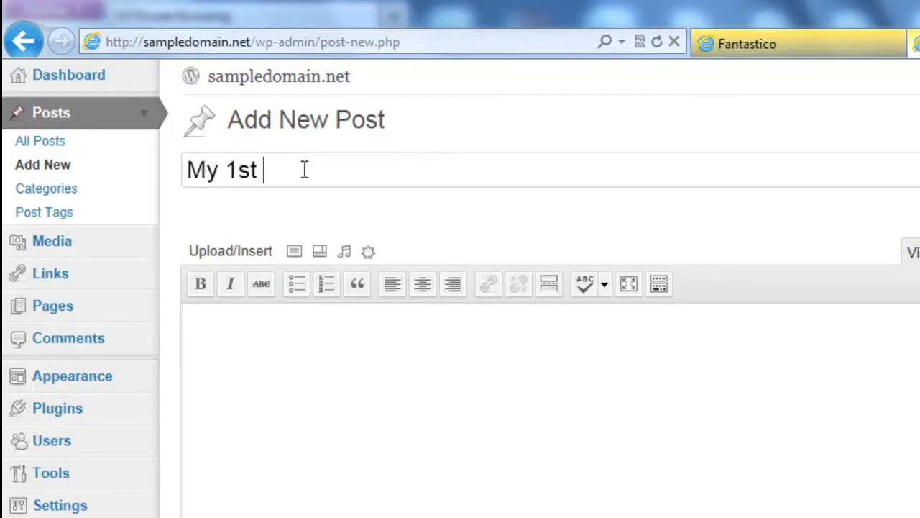
{"action": "type", "text": "Post"}
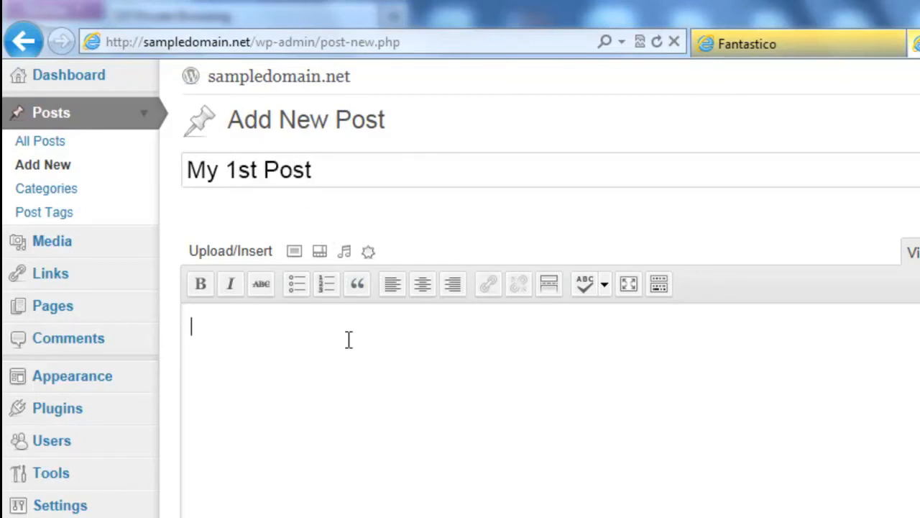
{"action": "type", "text": "H"}
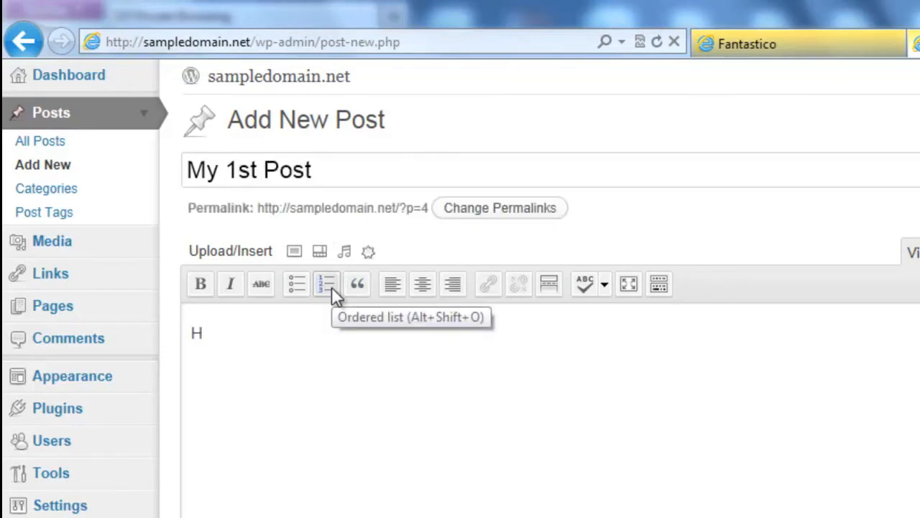
{"action": "type", "text": "ello"}
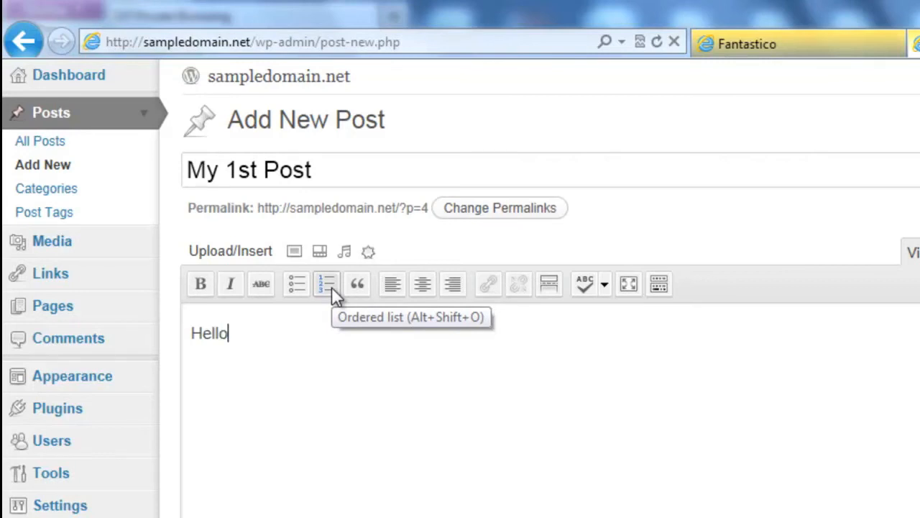
{"action": "type", "text": ", this is my 1"}
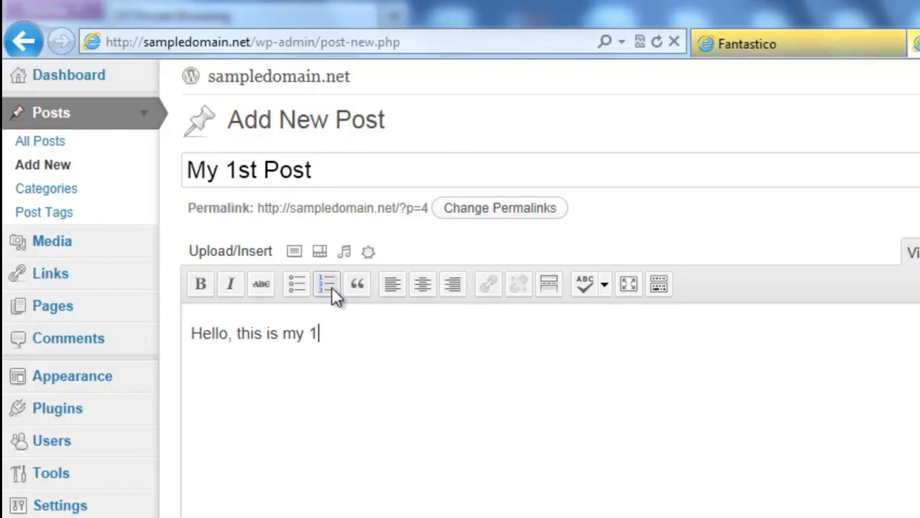
{"action": "type", "text": "st post!"}
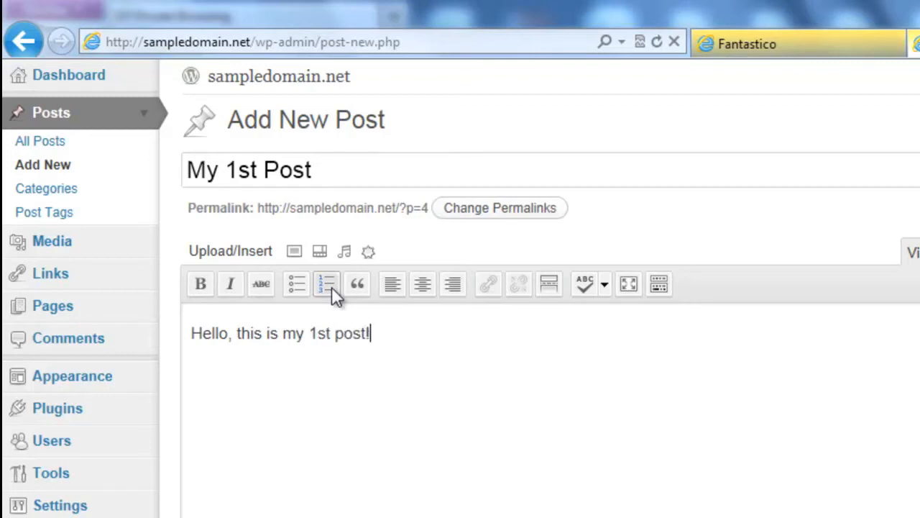
{"action": "type", "text": "!"}
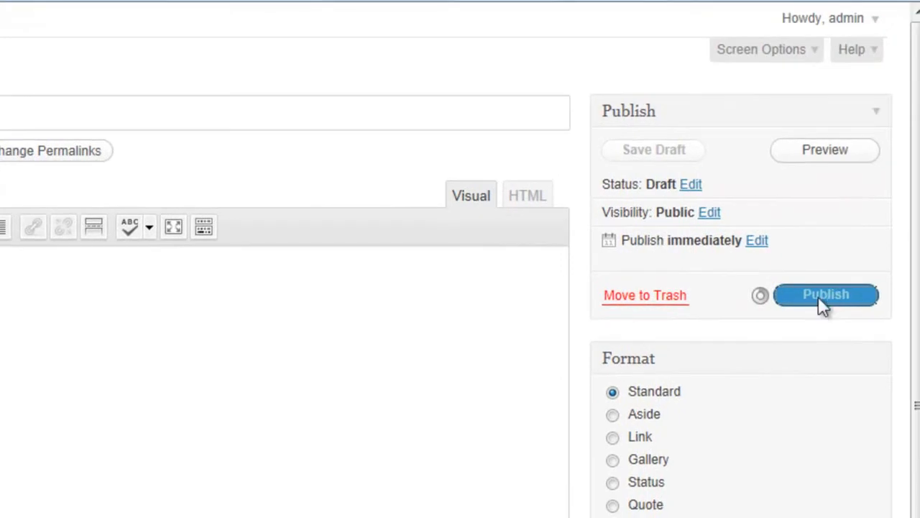
{"action": "left_click", "coordinate": [826, 295]}
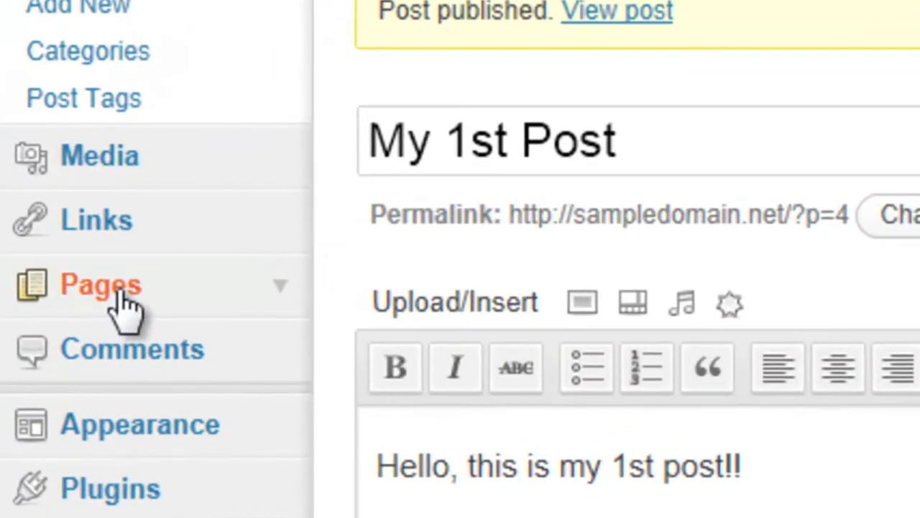
Start a new page titled 'Contact Us' from the Pages list.
{"action": "left_click", "coordinate": [99, 284]}
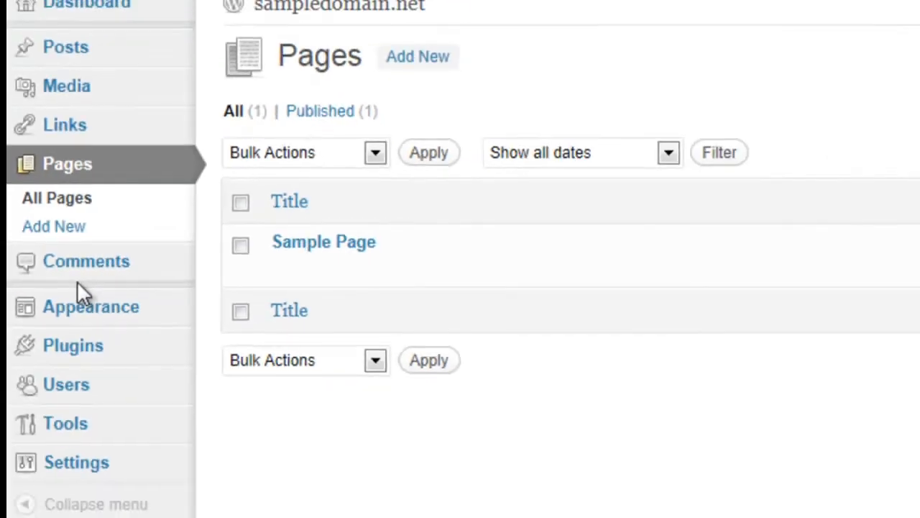
{"action": "left_click", "coordinate": [418, 56]}
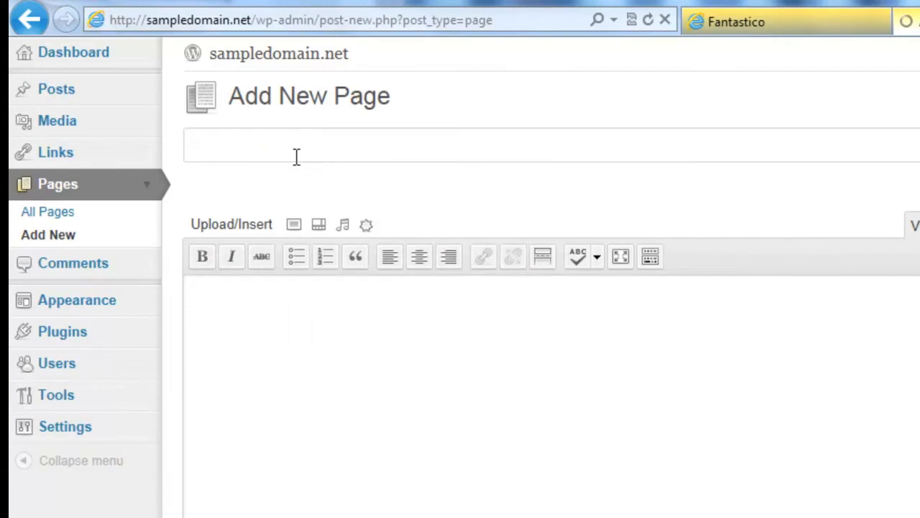
{"action": "type", "text": "Contact"}
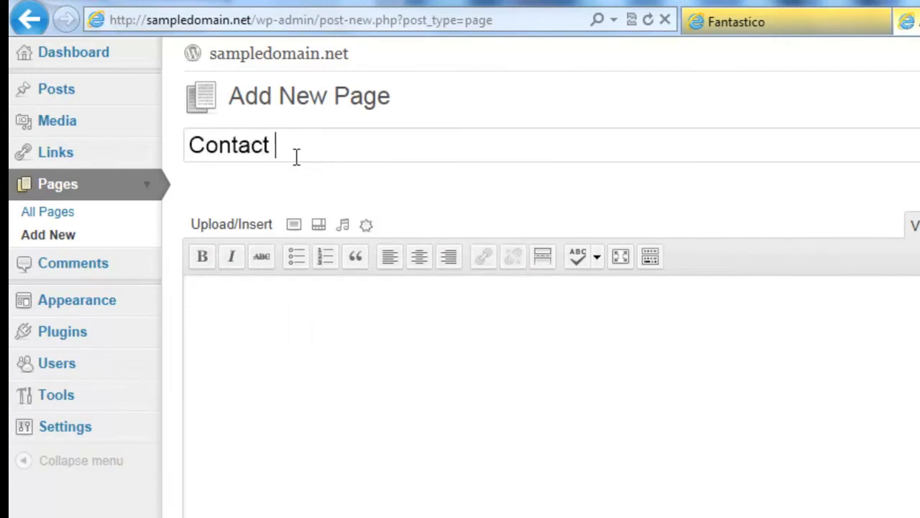
{"action": "type", "text": "Us"}
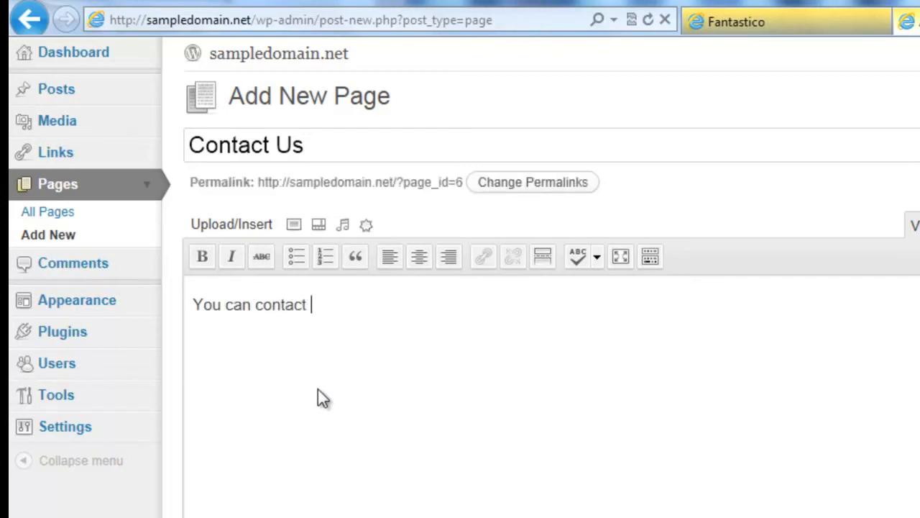
{"action": "type", "text": "us"}
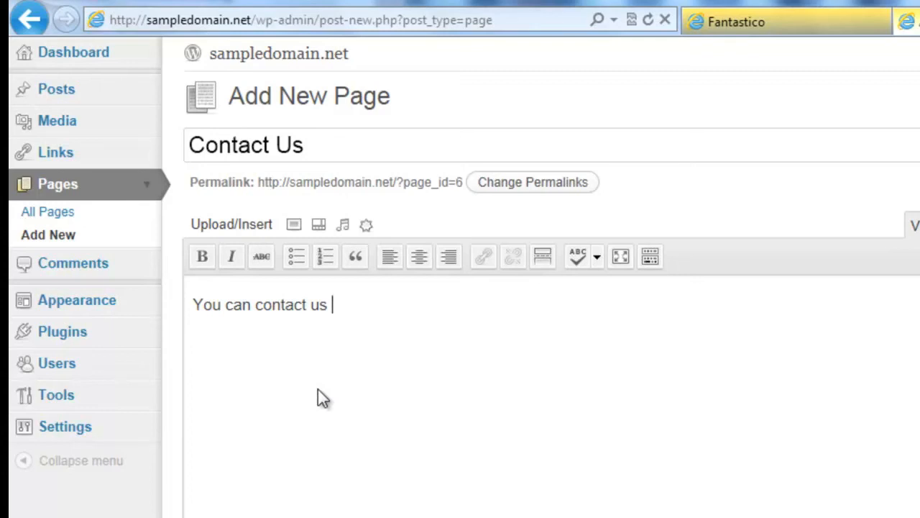
{"action": "type", "text": "by email"}
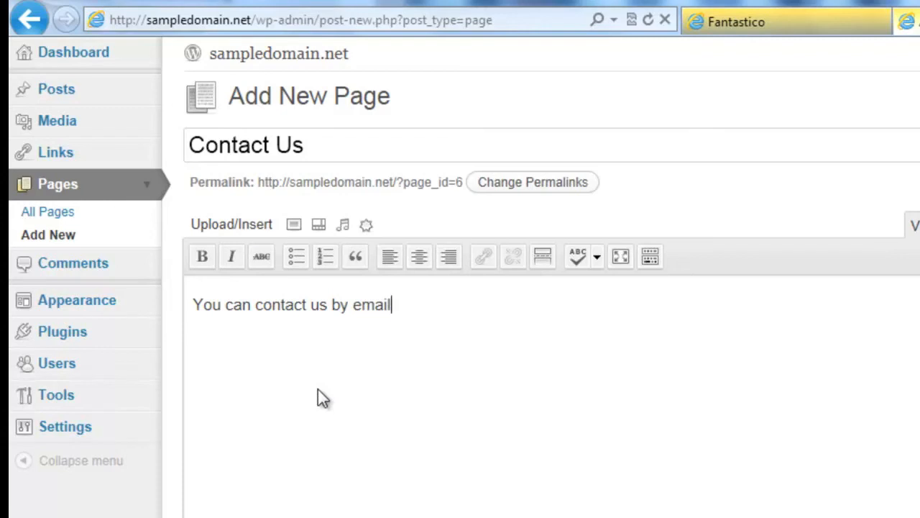
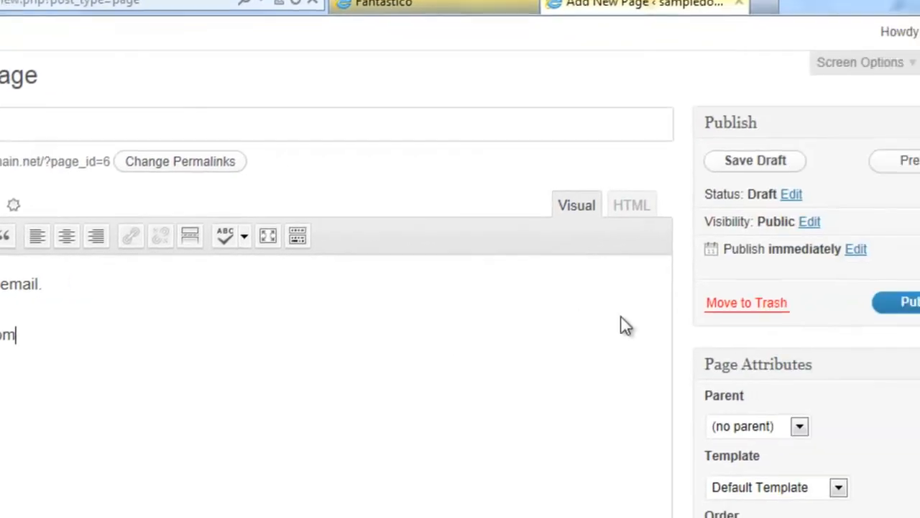
{"action": "left_click", "coordinate": [899, 303]}
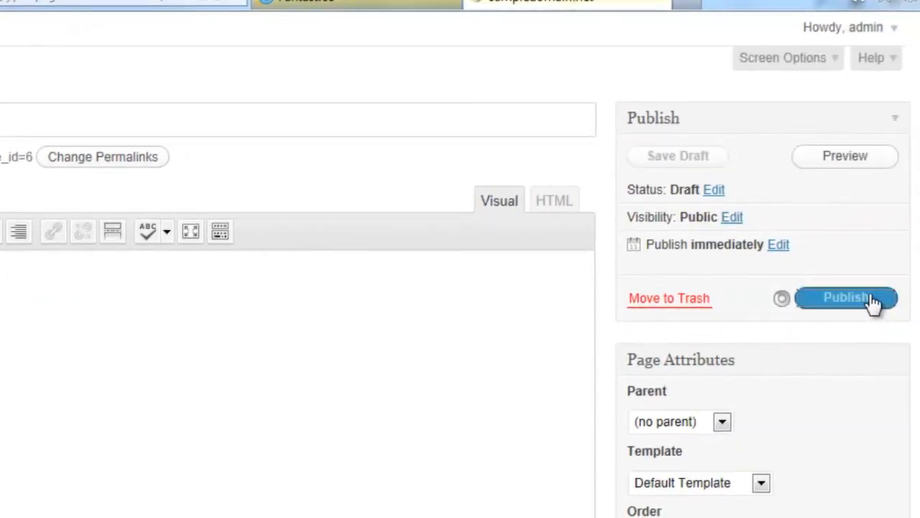
{"action": "left_click", "coordinate": [846, 298]}
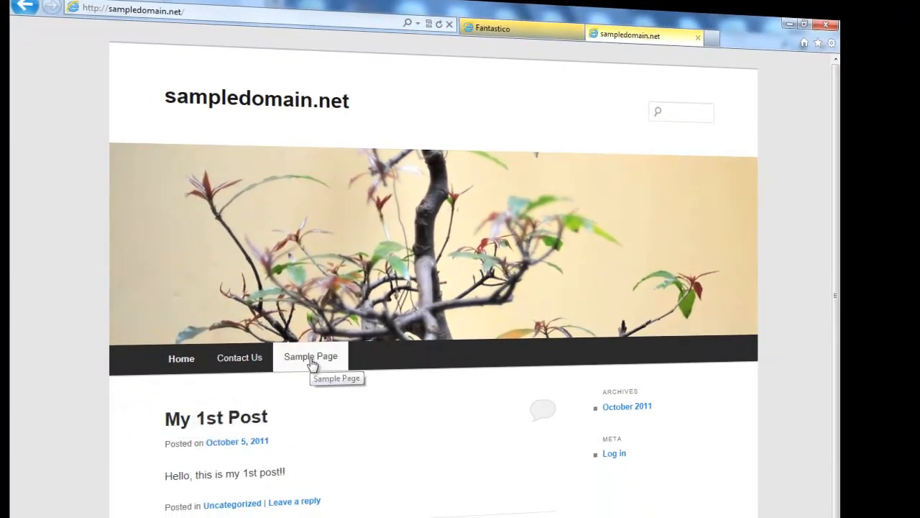
Open the Contact Us page from the live site's navigation bar.
{"action": "left_click", "coordinate": [240, 357]}
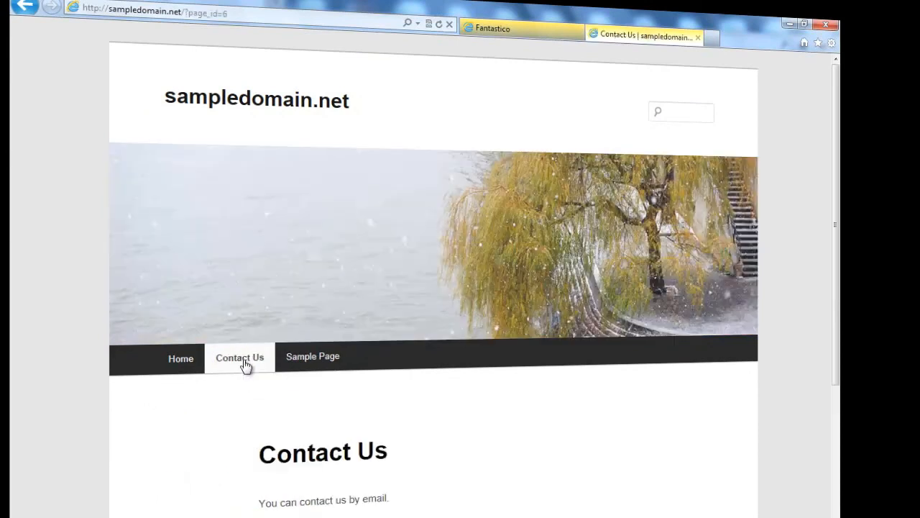